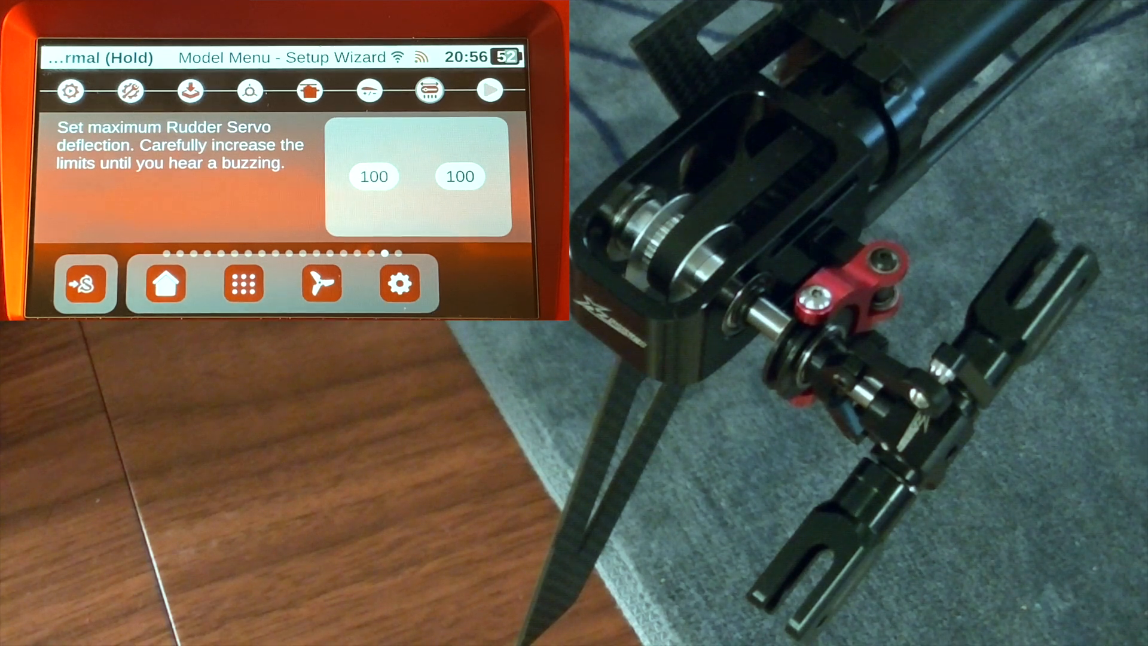
Raise the rudder servo limits to 180 left and 160 right, then advance.
left_click(399, 284)
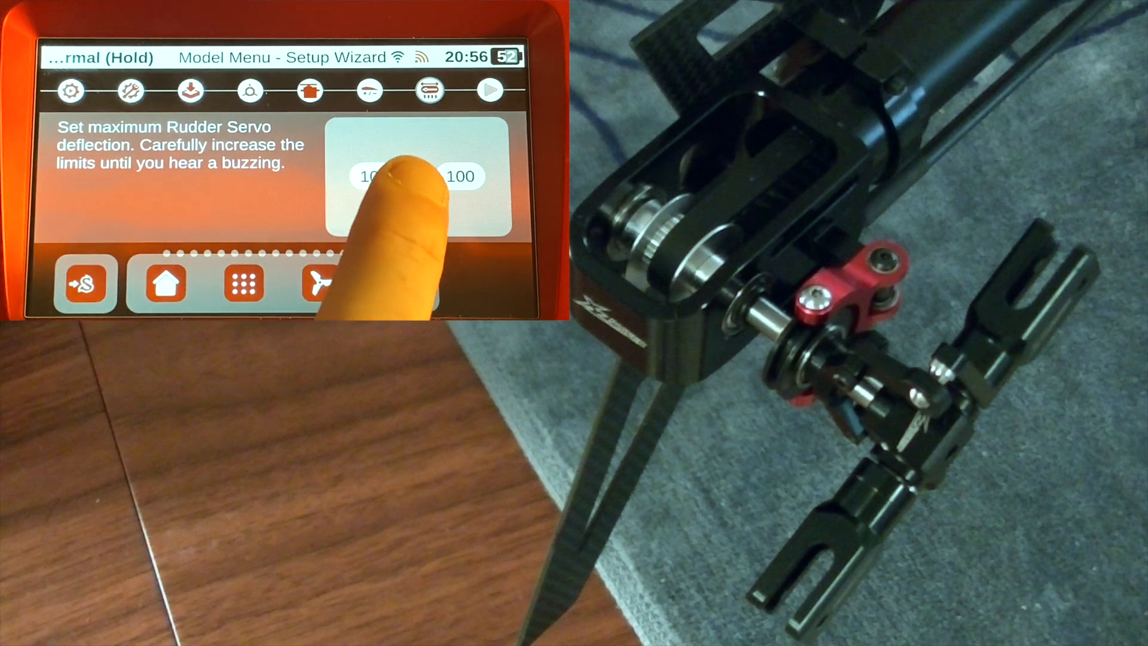
left_click(373, 175)
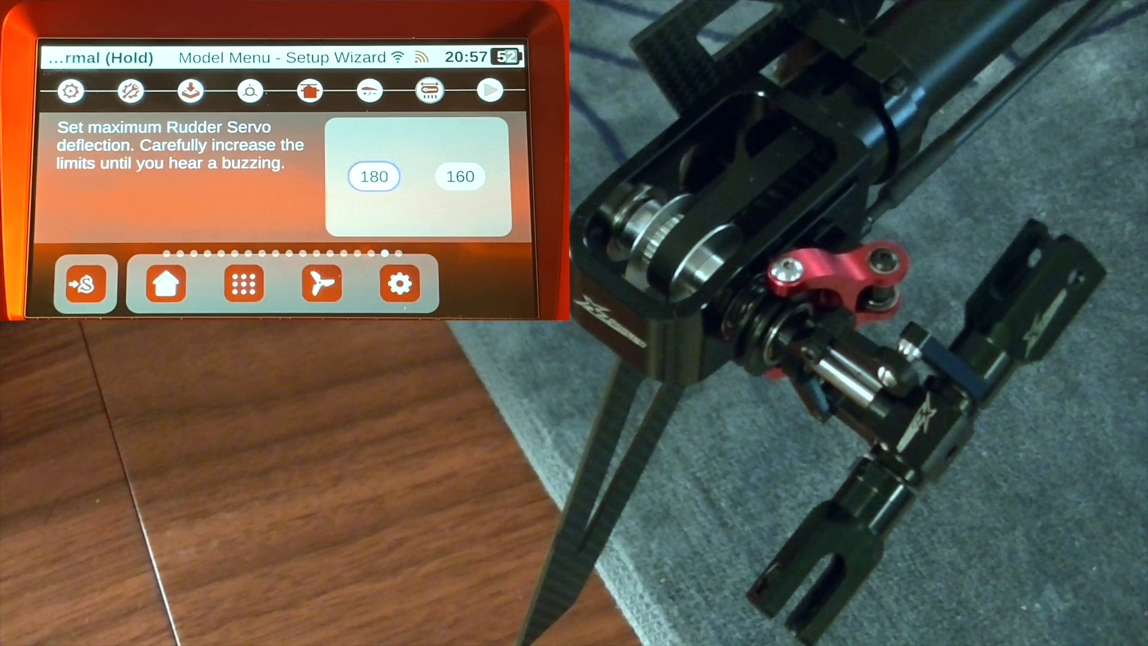
left_click(460, 177)
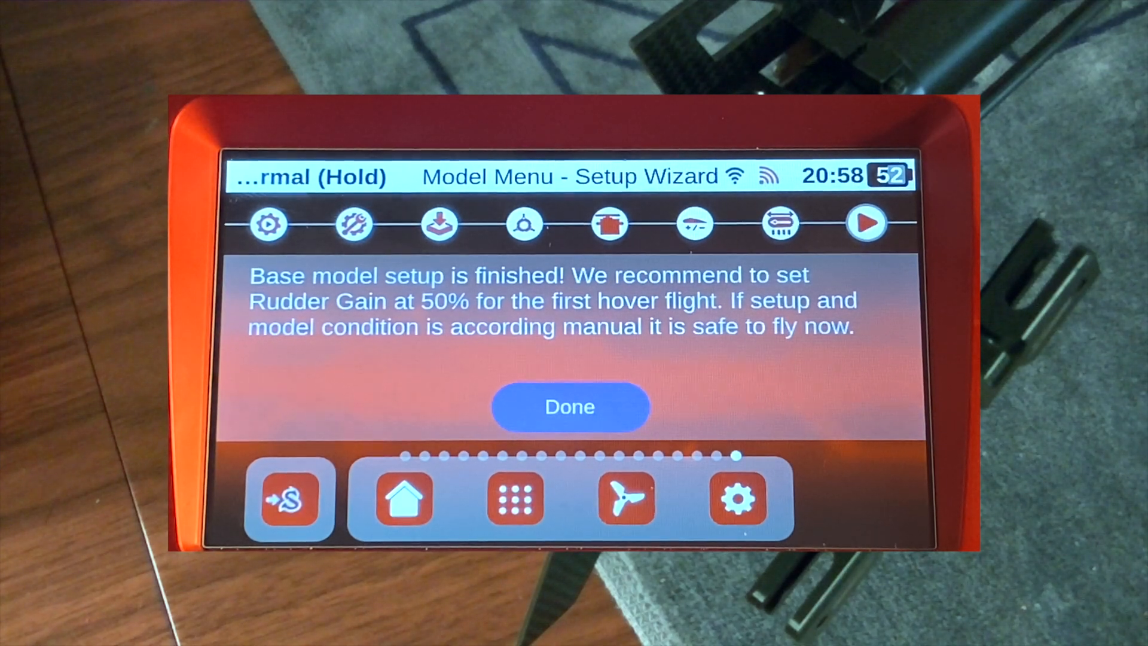
Tap Done on the 'Base model setup is finished' page to exit to Spirit Base Settings.
left_click(571, 407)
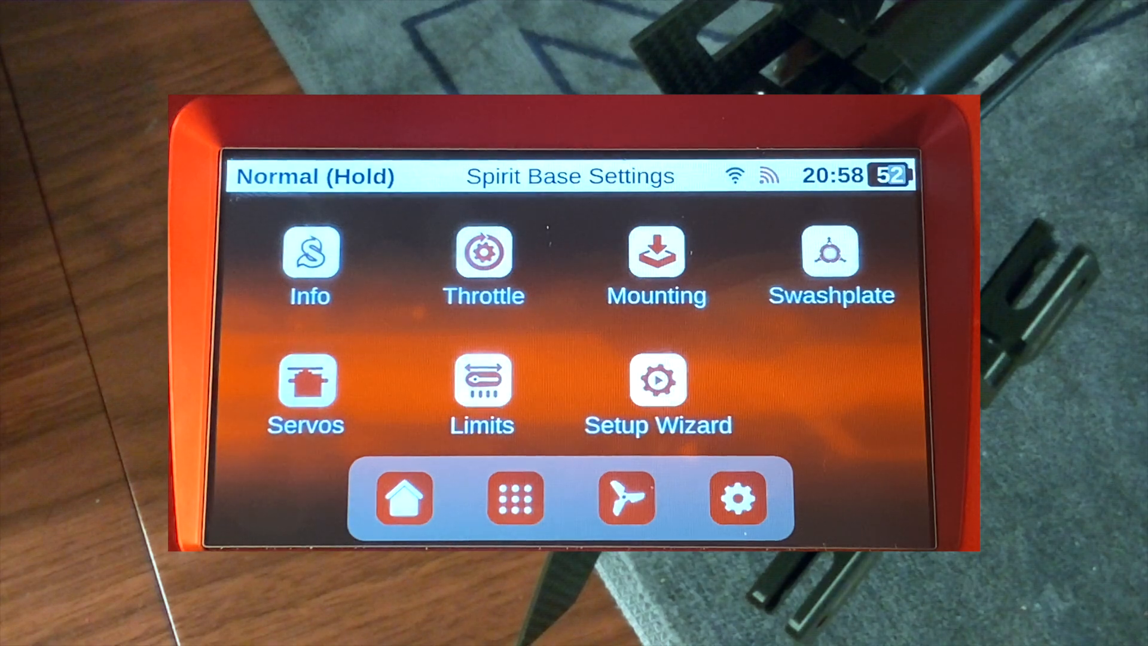
Exit Spirit Base Settings and open the XL Power Red model's main menu.
left_click(404, 499)
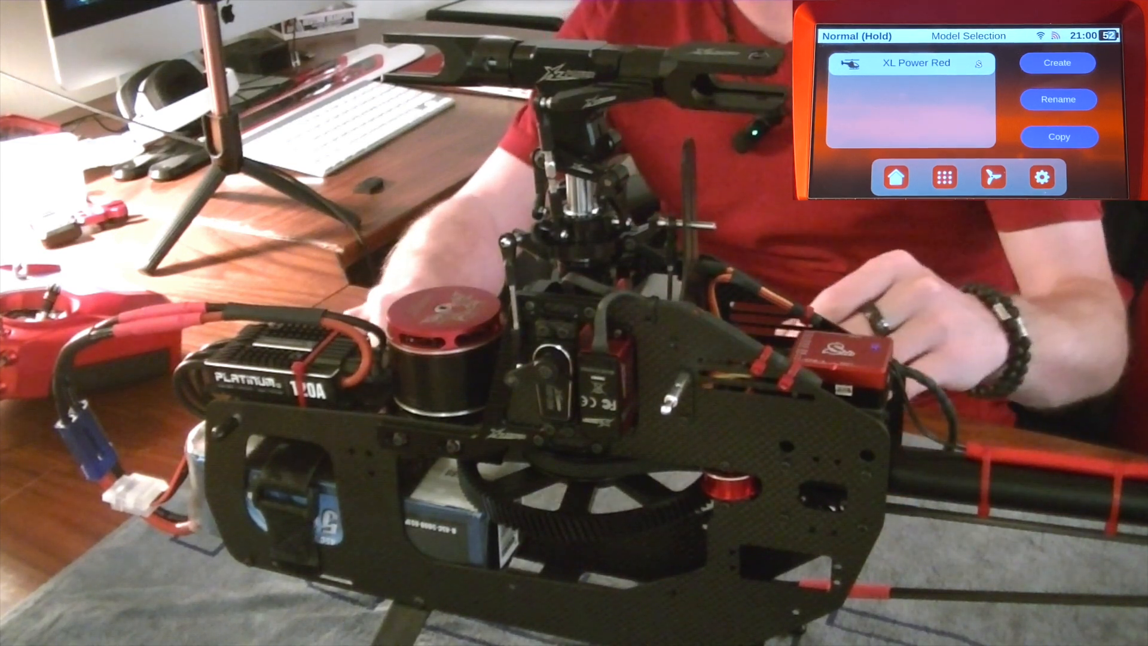
left_click(894, 177)
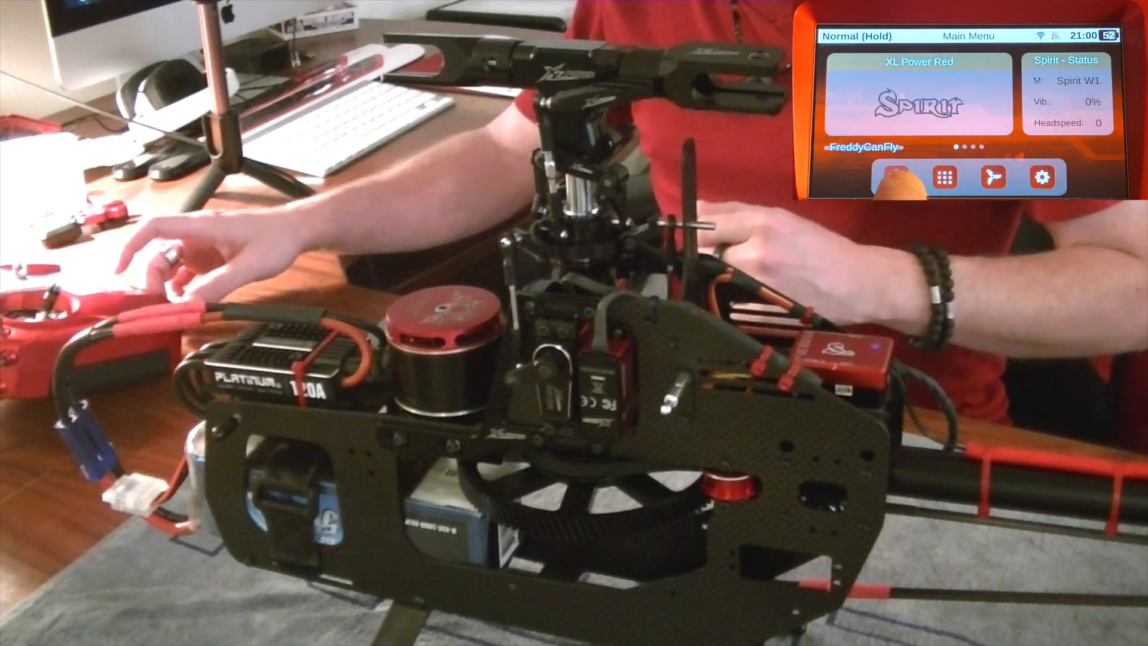